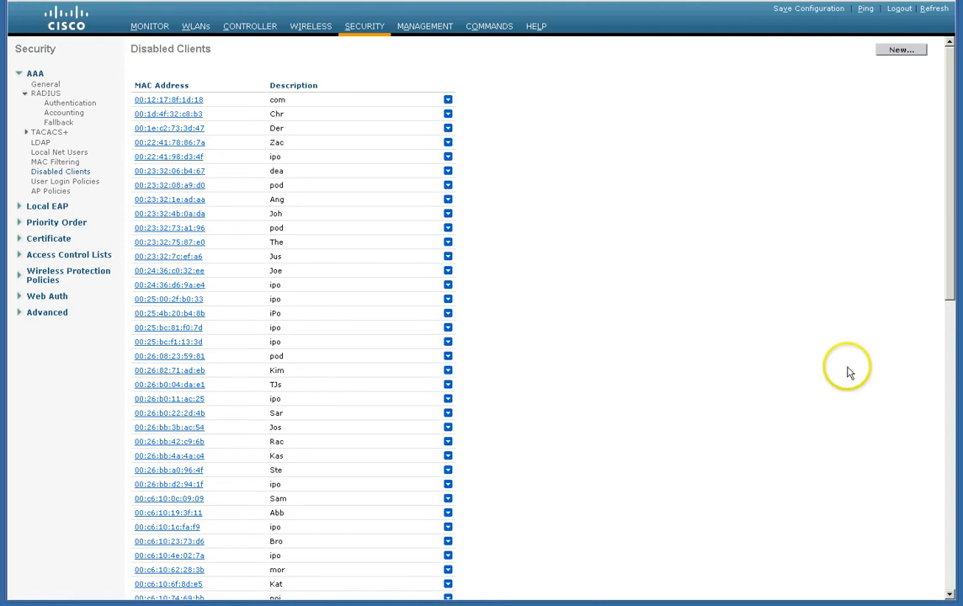
{"action": "mouse_move", "coordinate": [769, 453]}
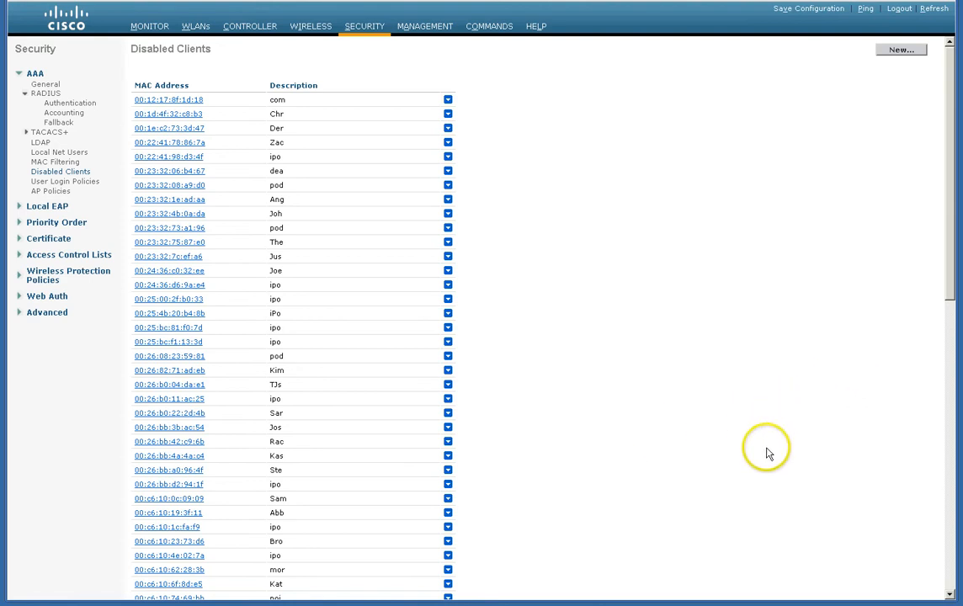
{"action": "mouse_move", "coordinate": [756, 412]}
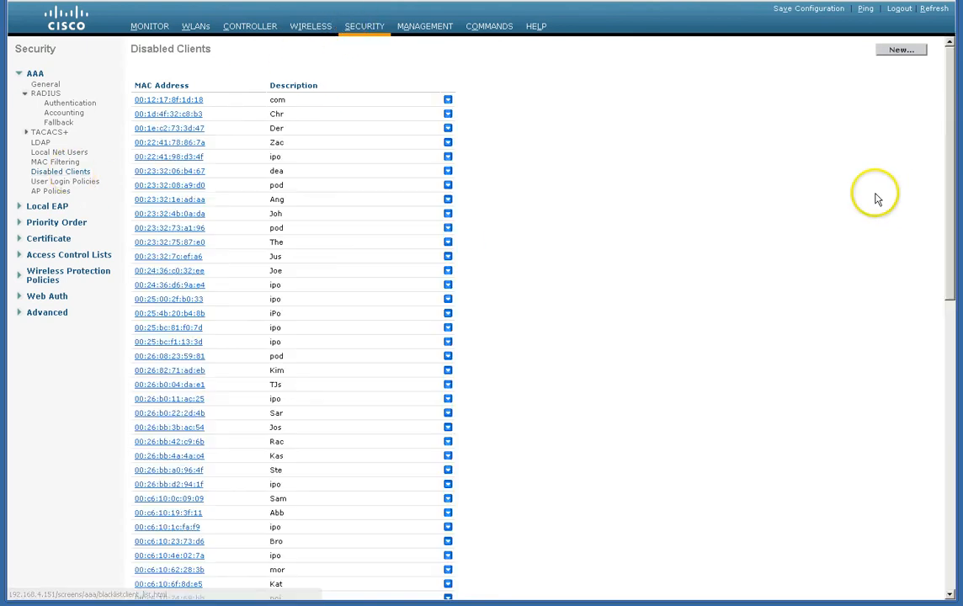
Scroll through the Disabled Clients page to review the later MAC address entries.
{"action": "scroll", "scroll_direction": "down", "scroll_amount": 3}
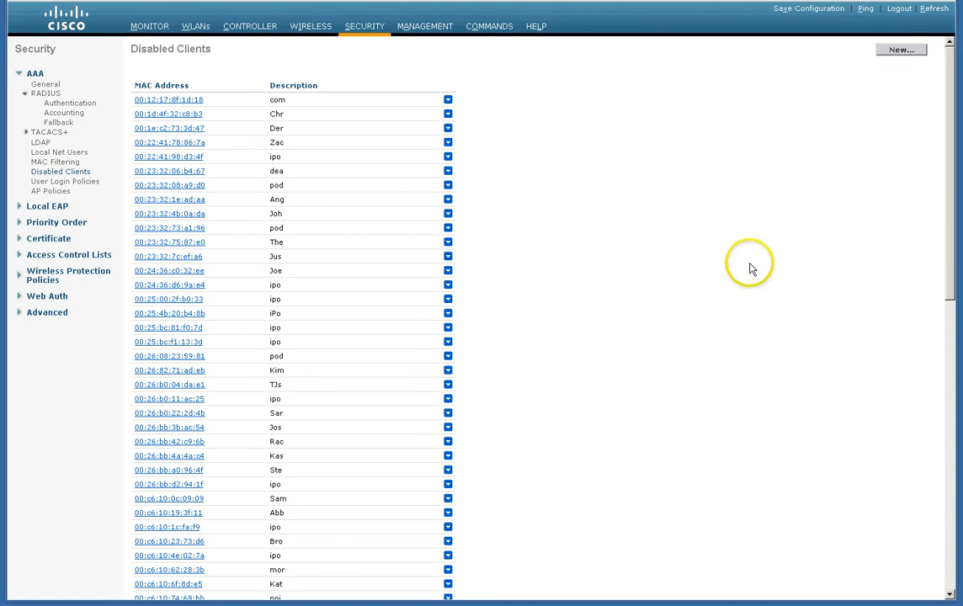
{"action": "mouse_move", "coordinate": [150, 114]}
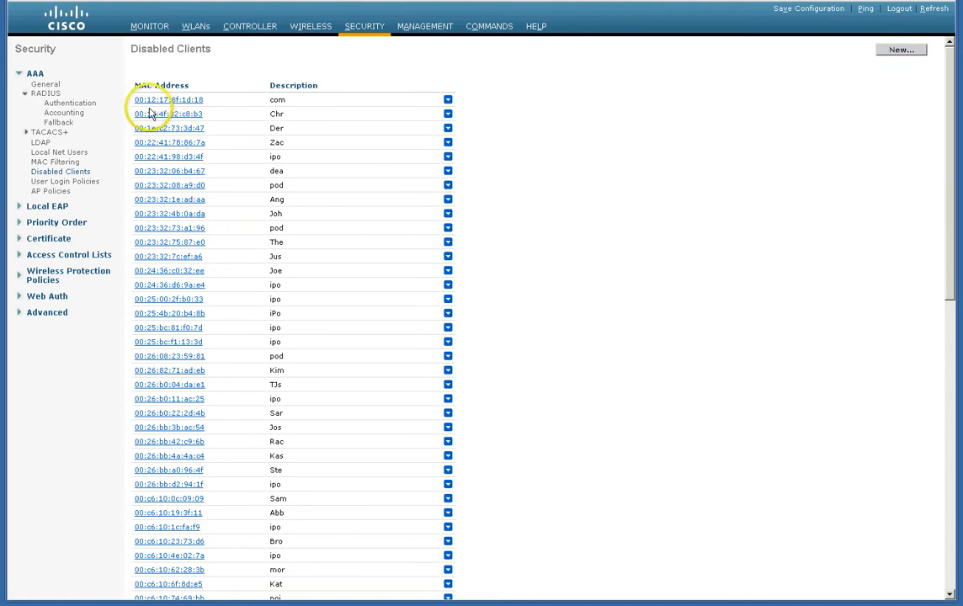
{"action": "scroll", "scroll_direction": "down", "scroll_amount": 3}
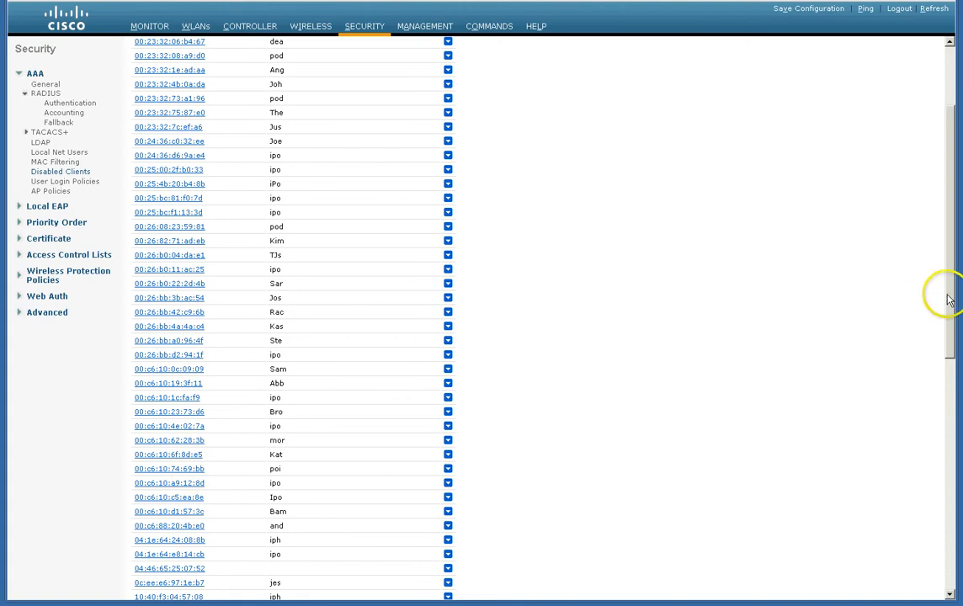
{"action": "scroll", "scroll_direction": "down", "scroll_amount": 3}
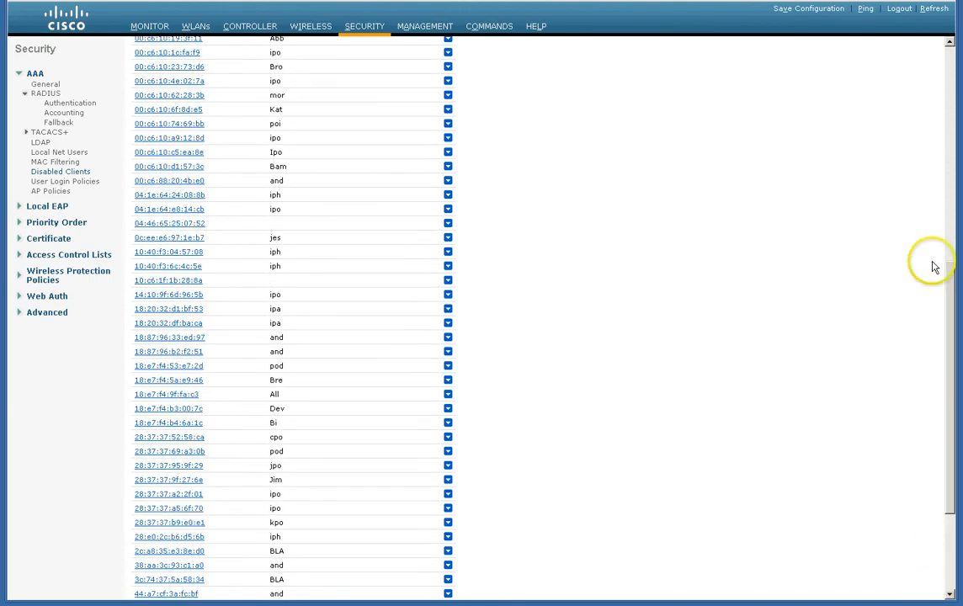
{"action": "scroll", "scroll_direction": "up", "scroll_amount": 3}
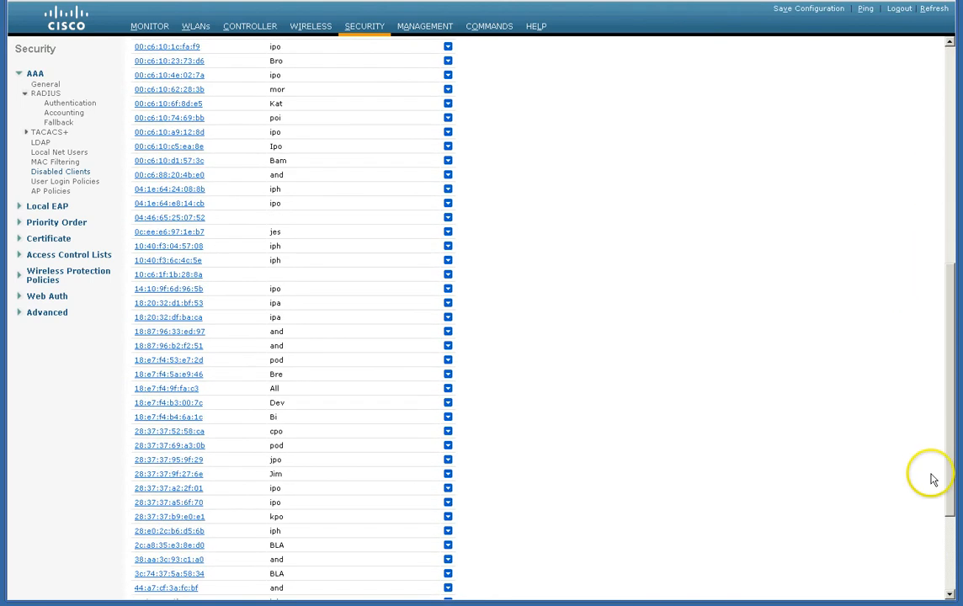
{"action": "scroll", "scroll_direction": "down", "scroll_amount": 3}
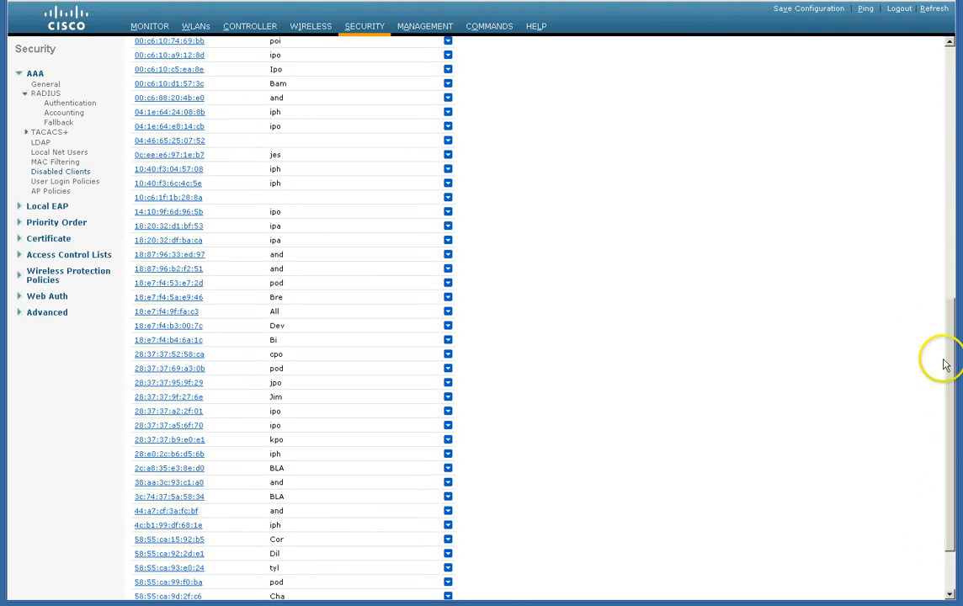
{"action": "scroll", "scroll_direction": "down", "scroll_amount": 3}
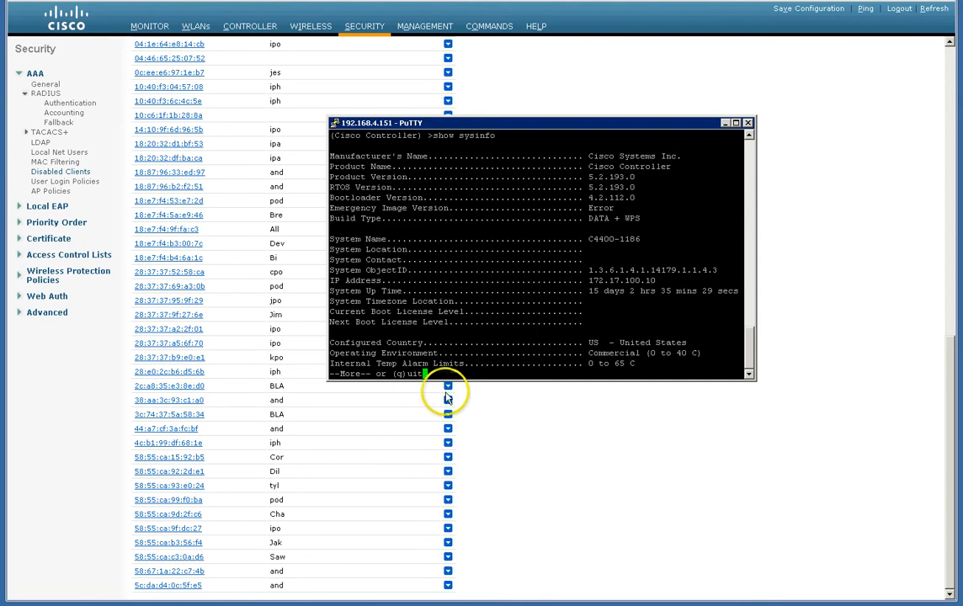
{"action": "mouse_move", "coordinate": [536, 307]}
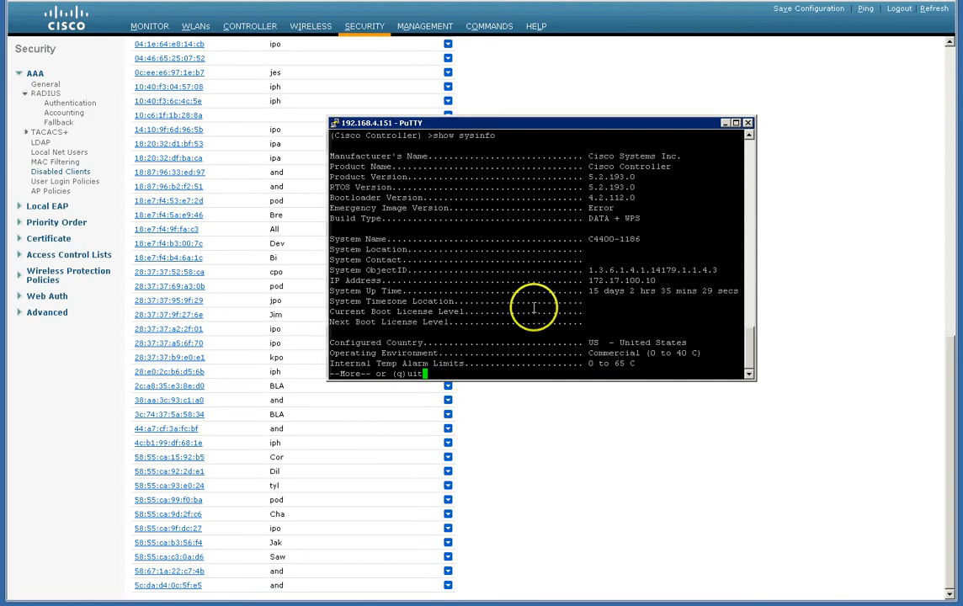
{"action": "mouse_move", "coordinate": [643, 251]}
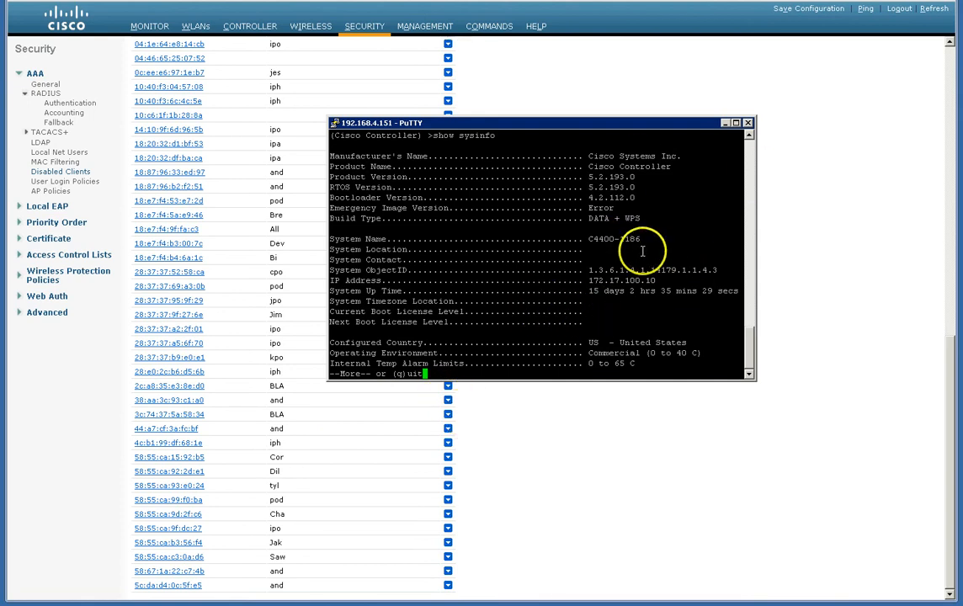
{"action": "mouse_move", "coordinate": [697, 409]}
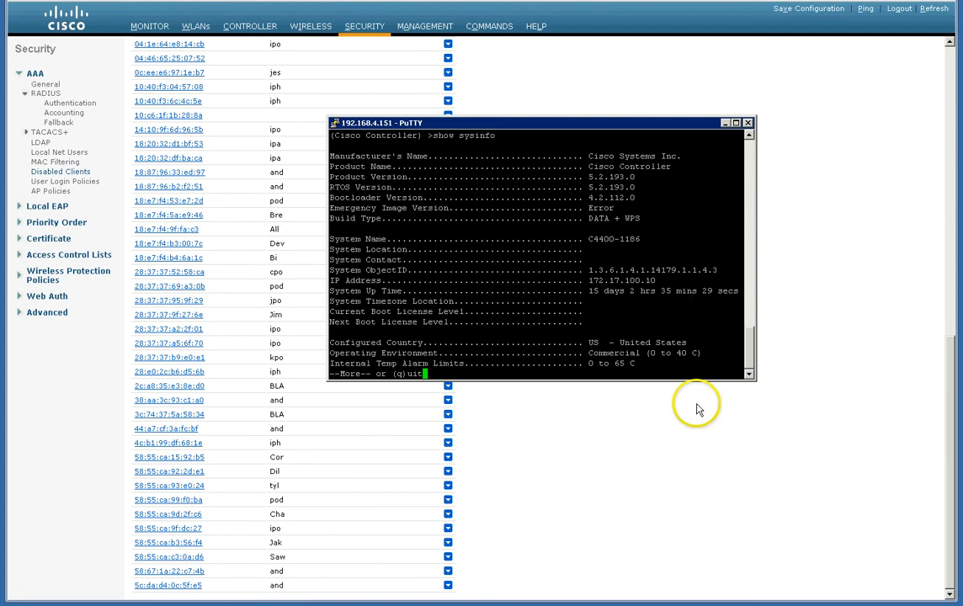
{"action": "mouse_move", "coordinate": [593, 444]}
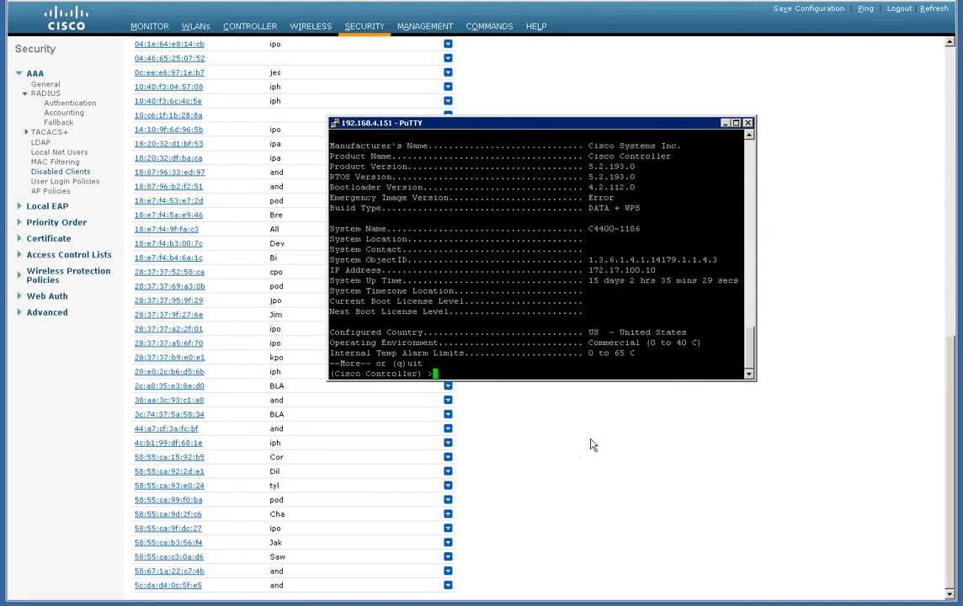
Run 'show exclusionlist' and page through every excluded MAC address to the end.
{"action": "type", "text": "show"}
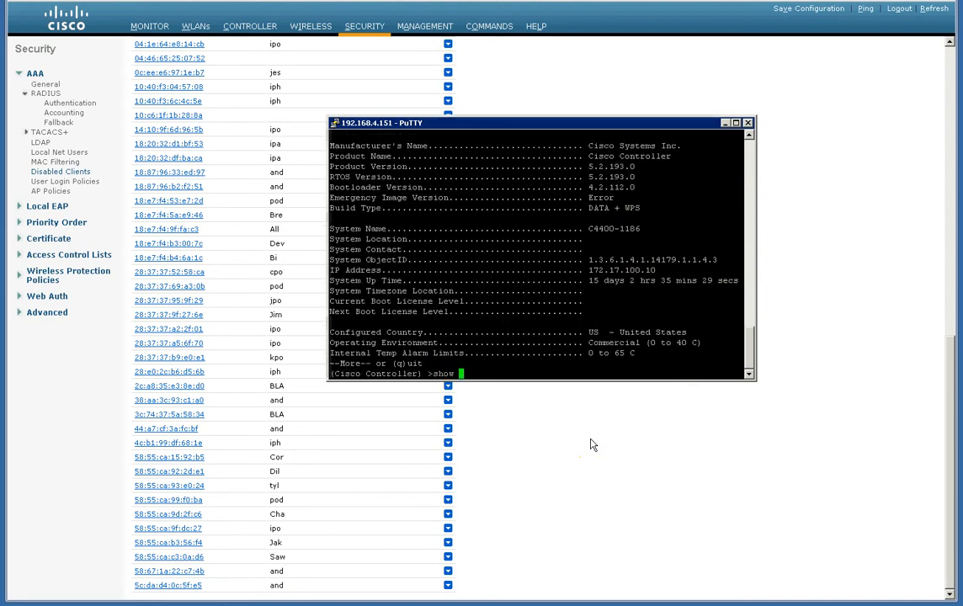
{"action": "type", "text": "exc"}
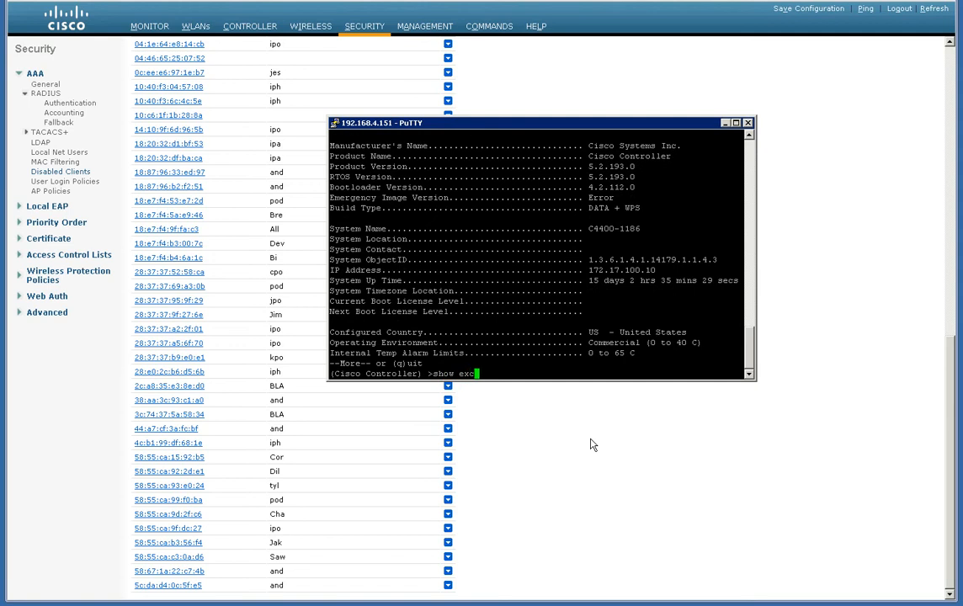
{"action": "type", "text": "lusionlist"}
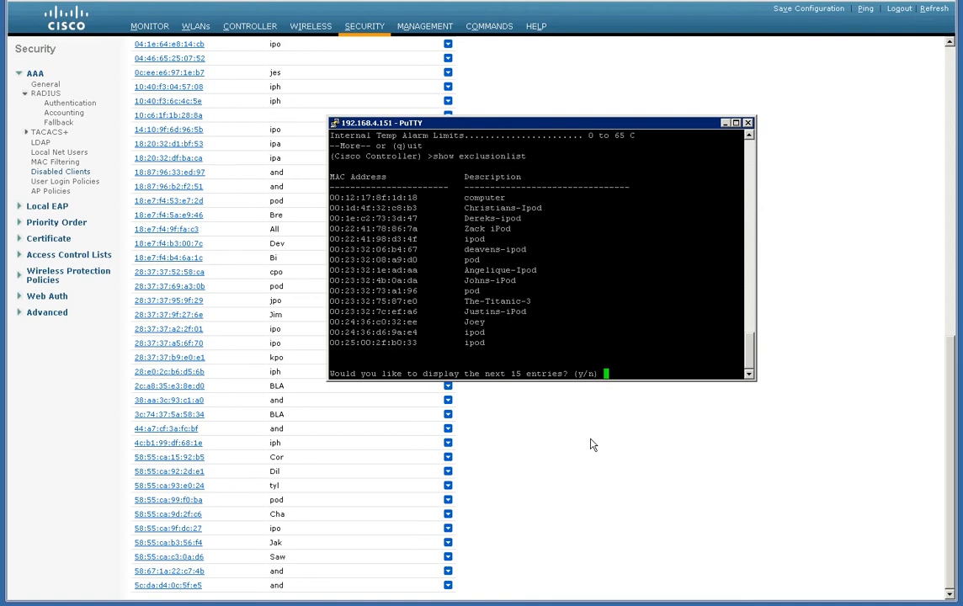
{"action": "type", "text": "y"}
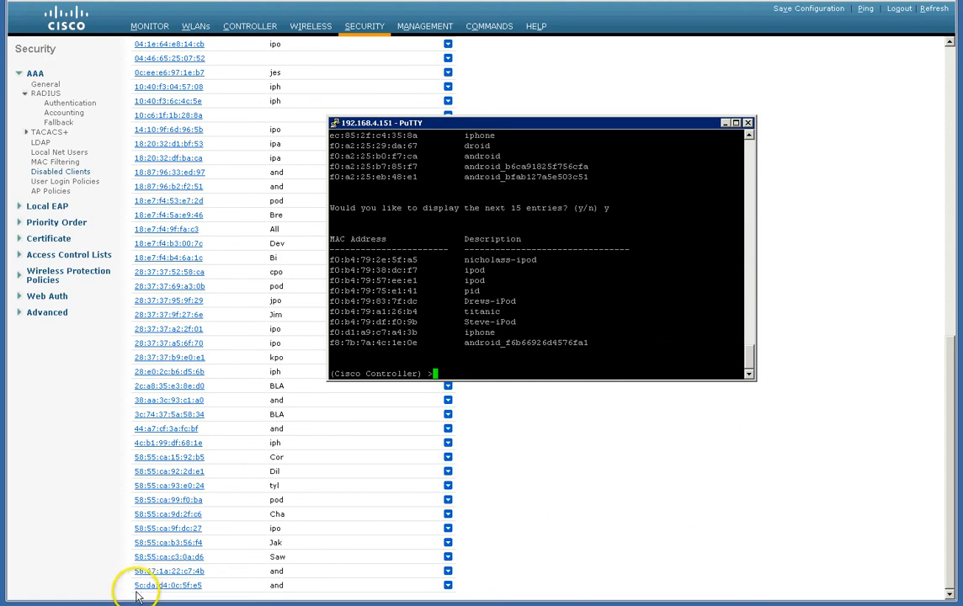
{"action": "mouse_move", "coordinate": [731, 415]}
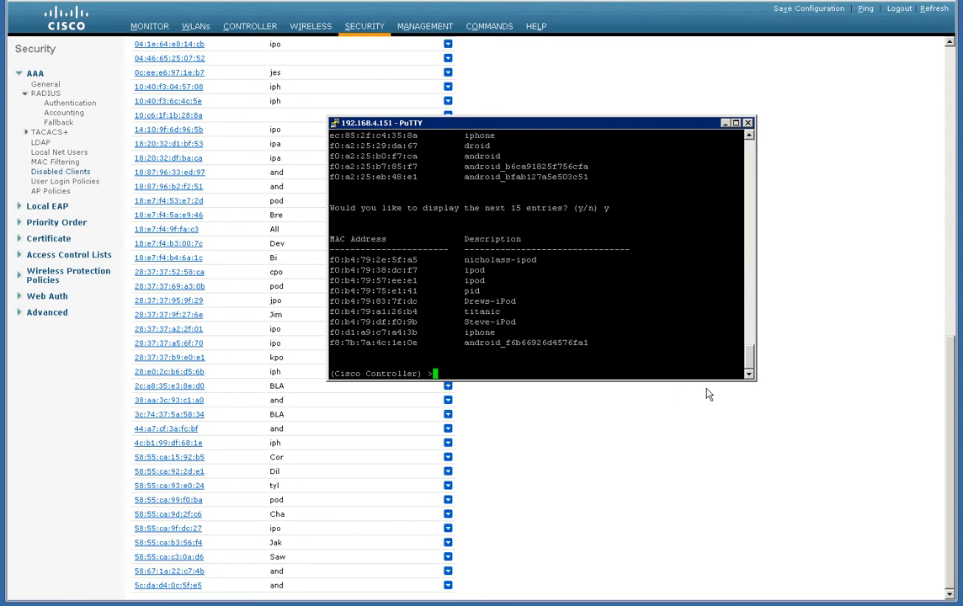
Run 'config exclusionlist delete f0:b4:79:2e:5f:a5', then start listing the exclusion list again.
{"action": "type", "text": "c"}
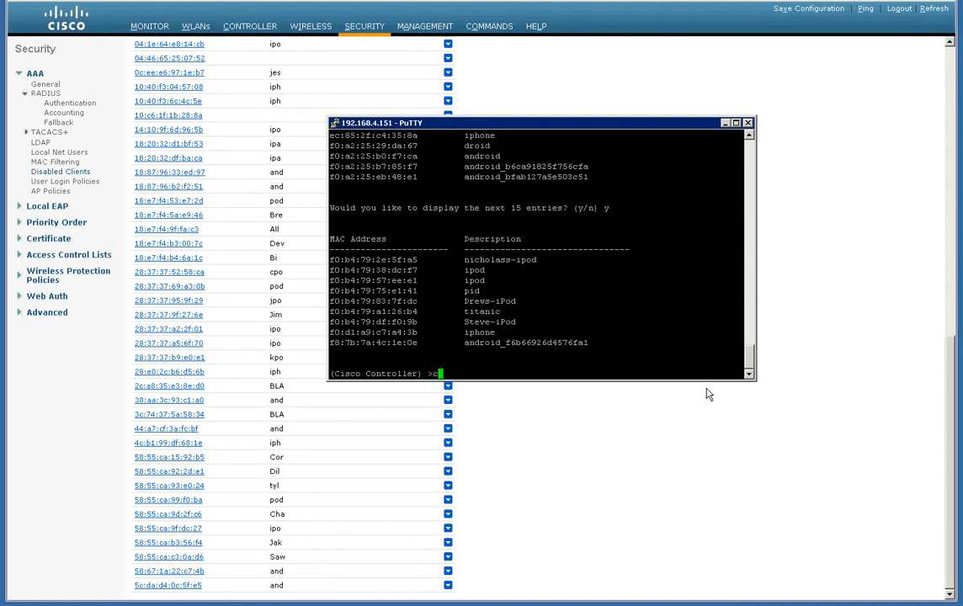
{"action": "type", "text": "config"}
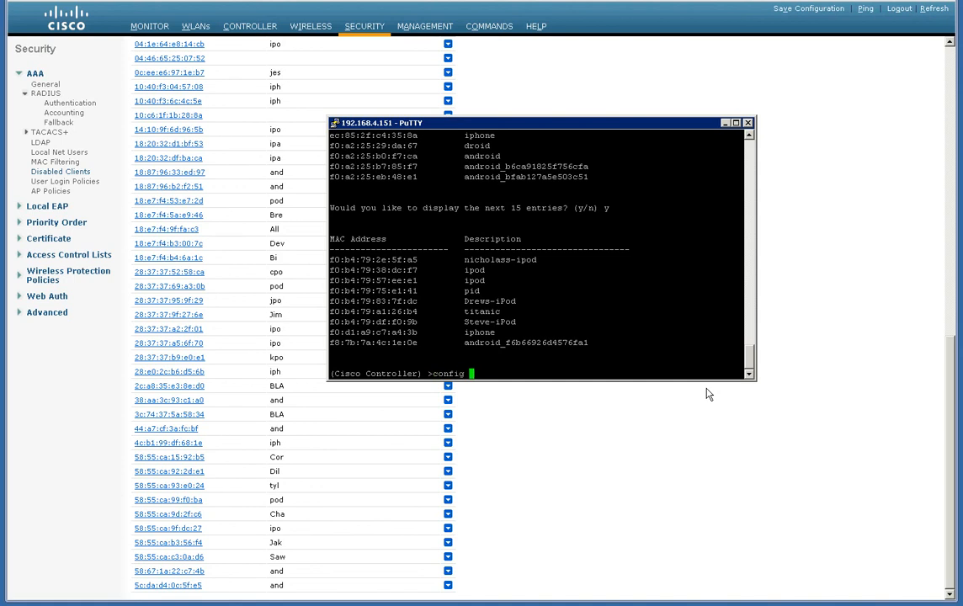
{"action": "type", "text": "exclusionlist d"}
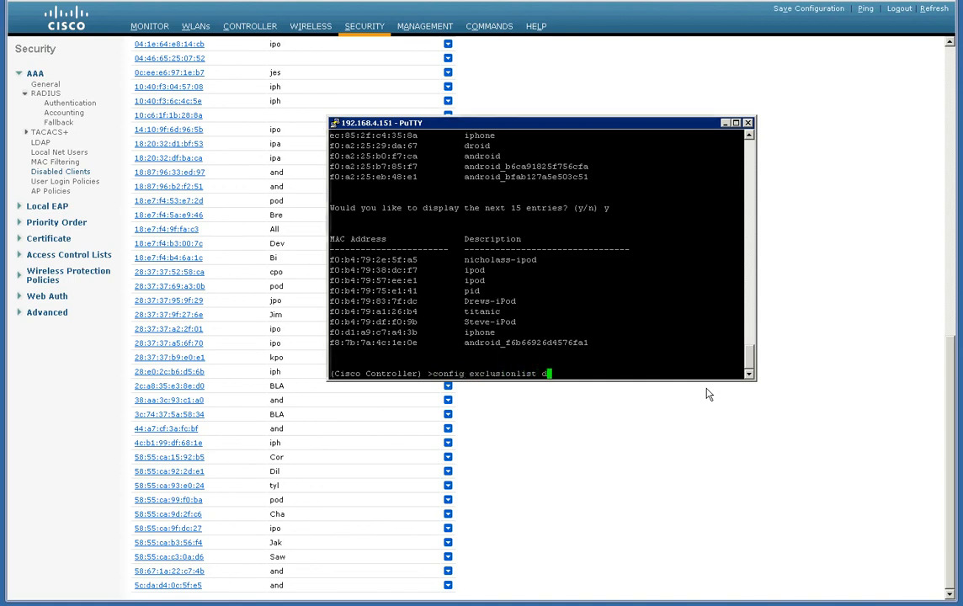
{"action": "type", "text": "elete f"}
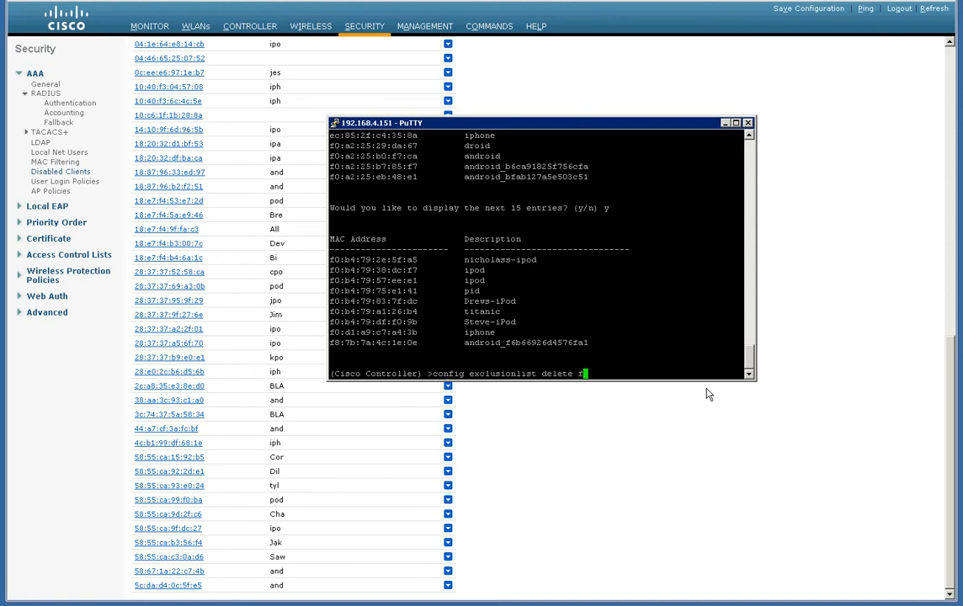
{"action": "type", "text": "0:b4:79:2e:5f:a5"}
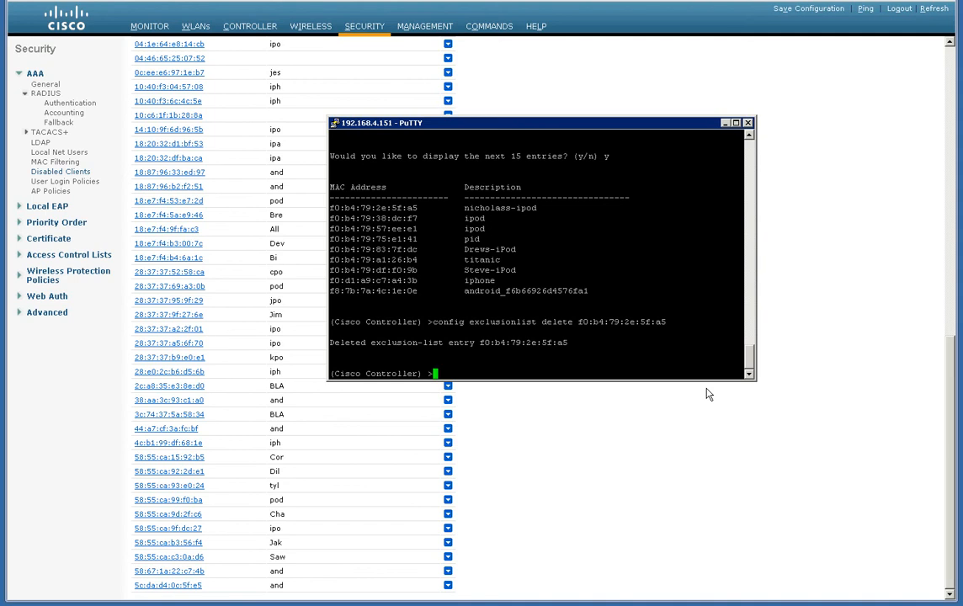
{"action": "type", "text": "show exclusionlist"}
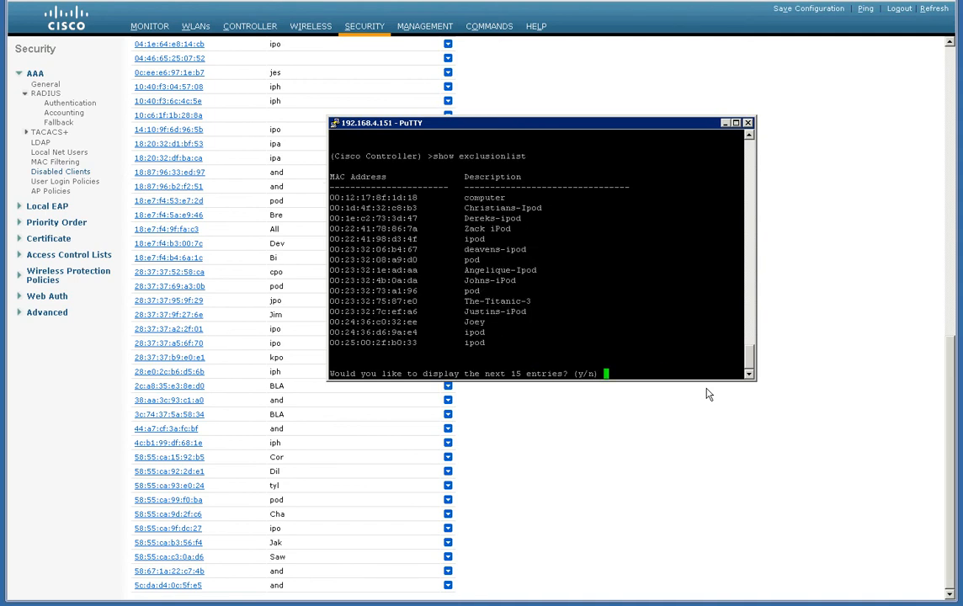
{"action": "type", "text": "y"}
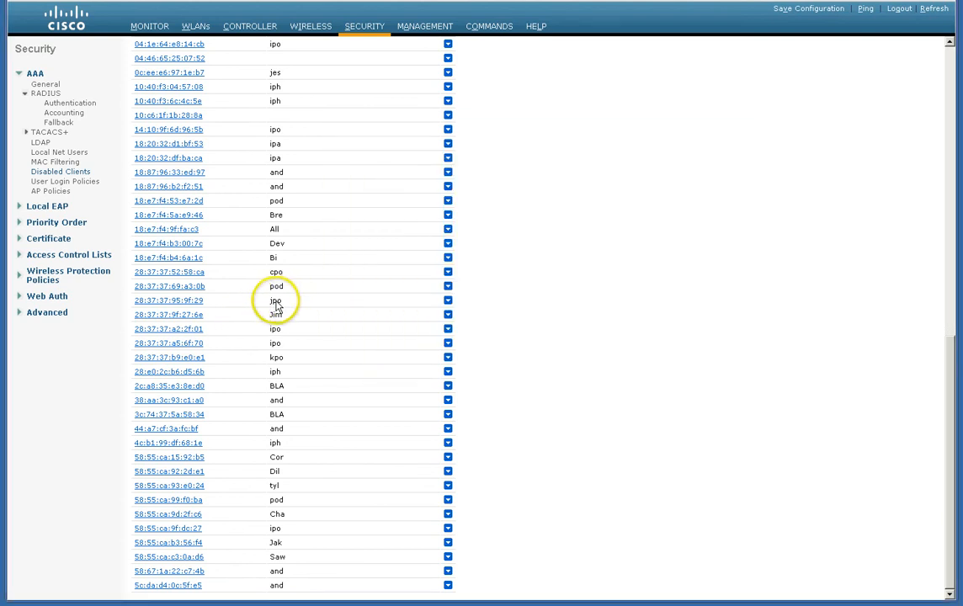
Return to the PuTTY controller prompt and enter the 'save config' command.
{"action": "double_click", "coordinate": [277, 300]}
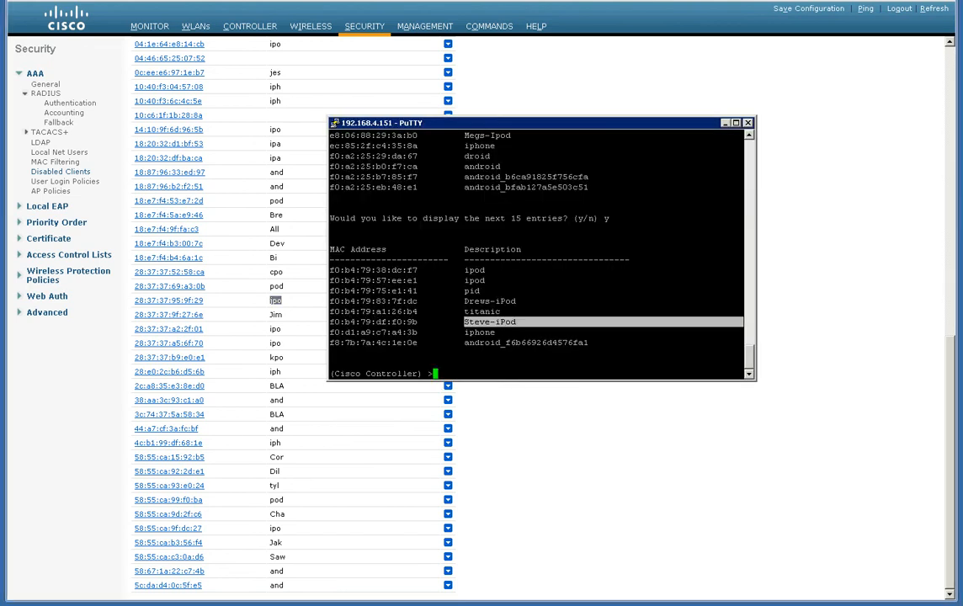
{"action": "mouse_move", "coordinate": [593, 125]}
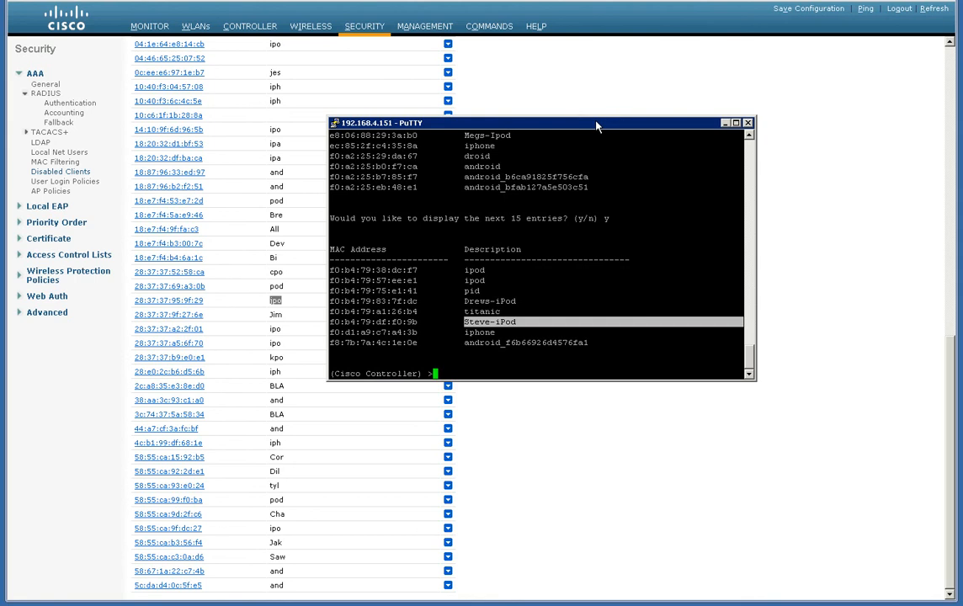
{"action": "type", "text": "save con"}
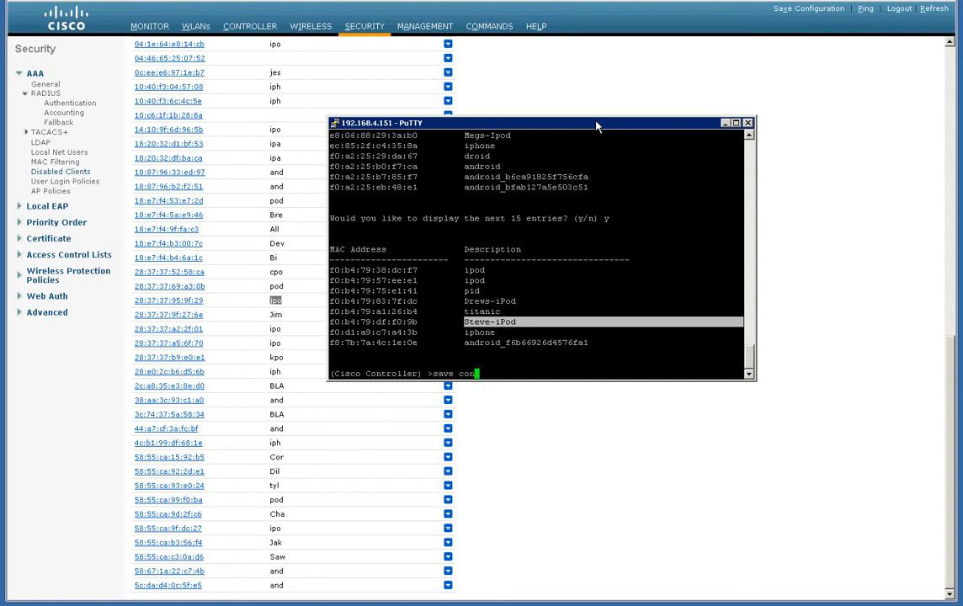